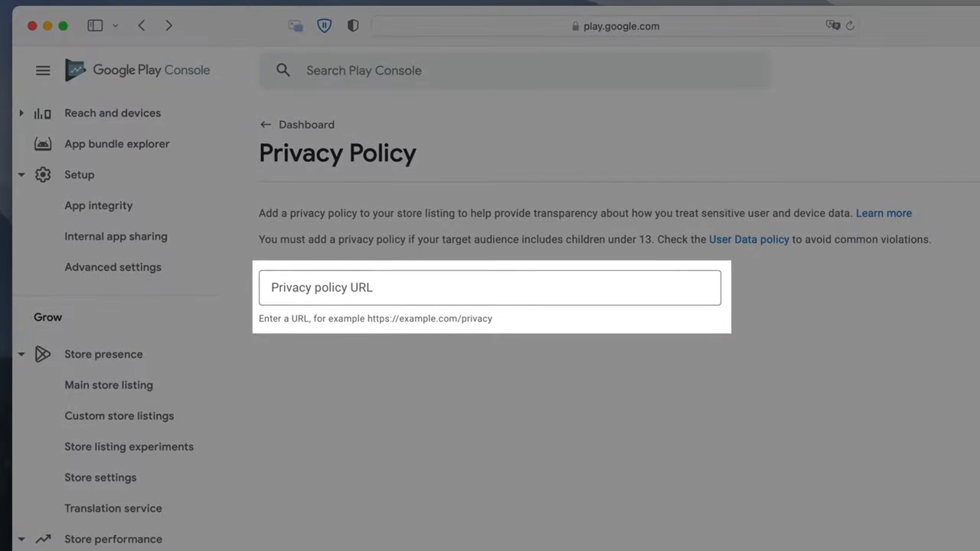
# Step: Enter app name Coco, contact email, and nickname and IP address as collected personal information
pyautogui.click(490, 288)
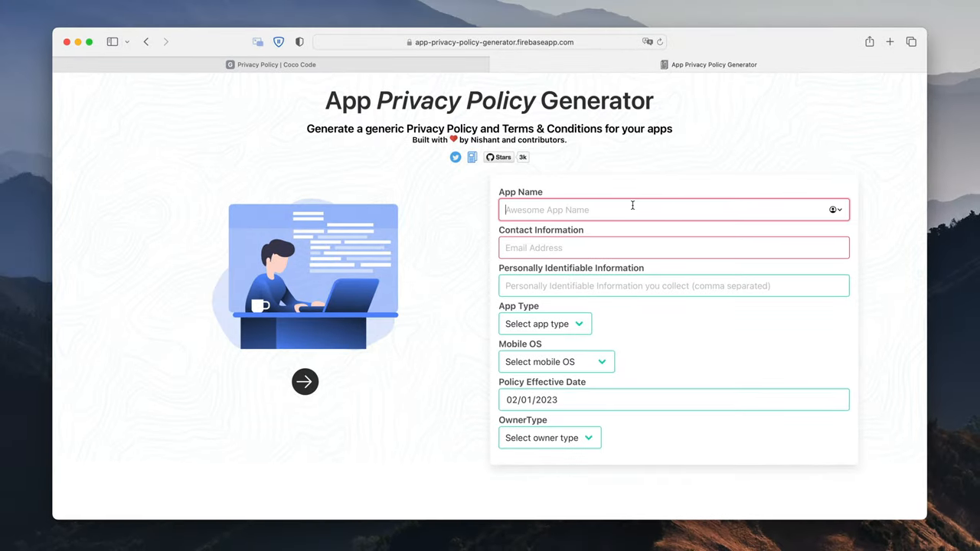
pyautogui.write('Coco')
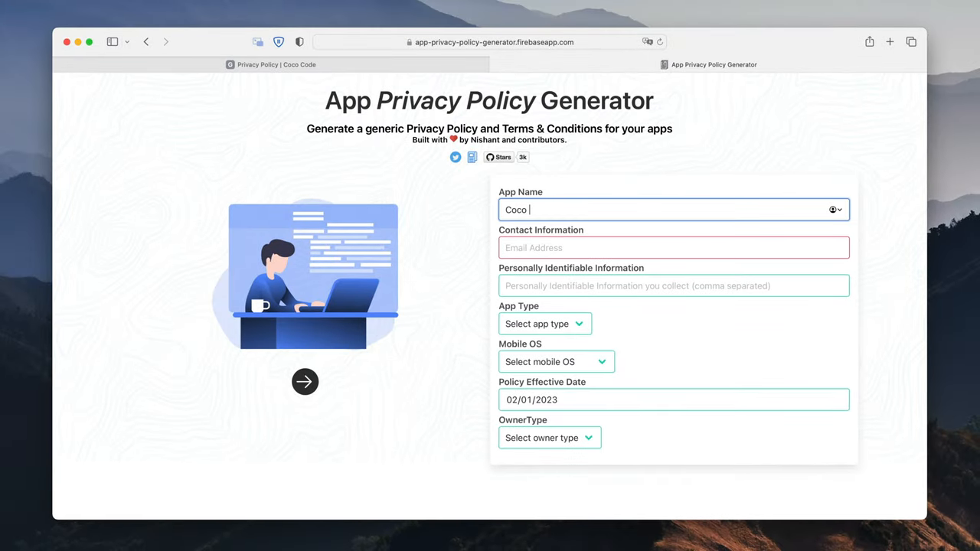
pyautogui.write('contact')
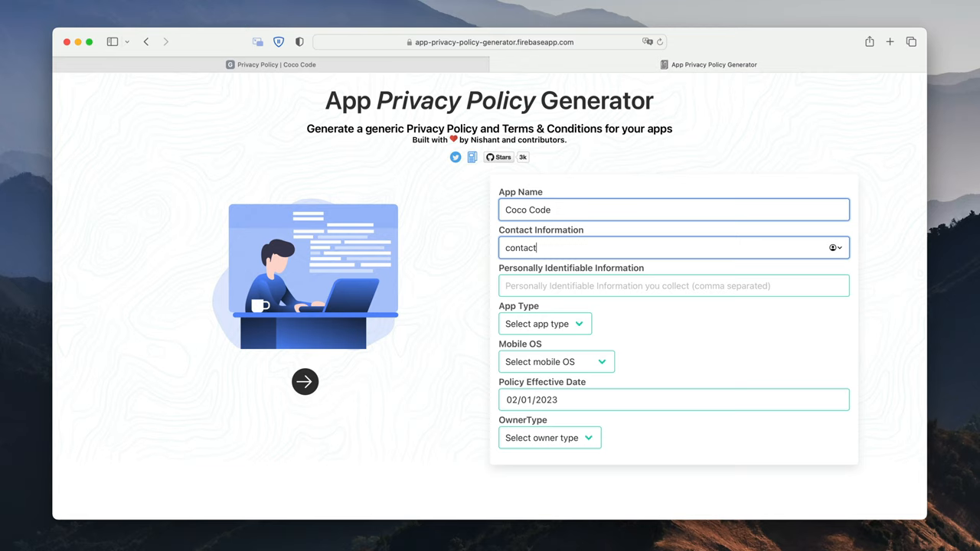
pyautogui.write('nickname, ip')
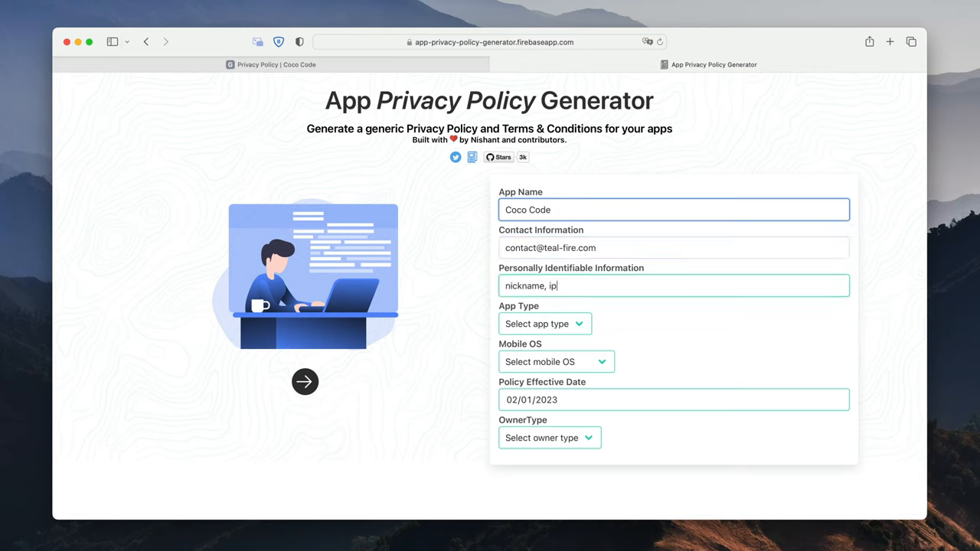
pyautogui.write('address')
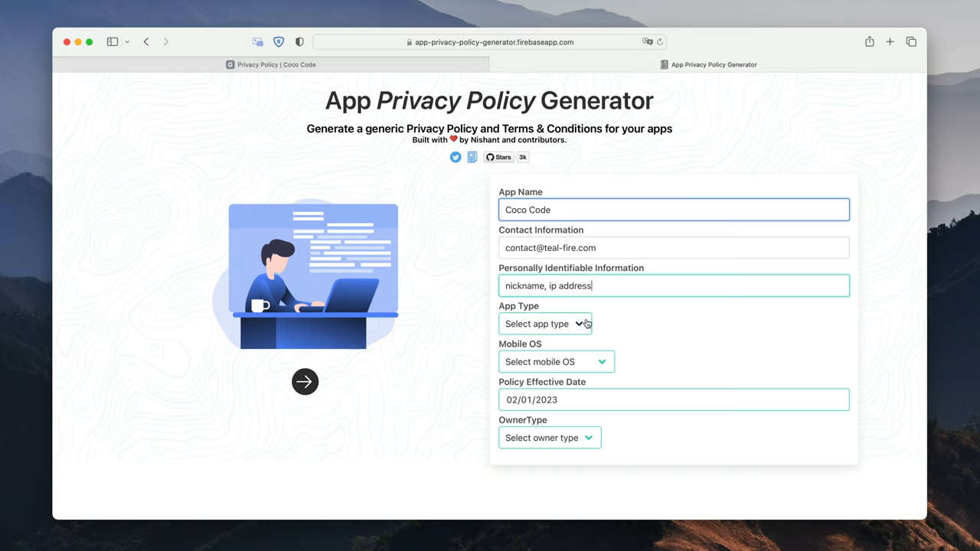
# Step: Mark the app as Free on Android with an Individual owner and developer name Maciej M
pyautogui.click(545, 323)
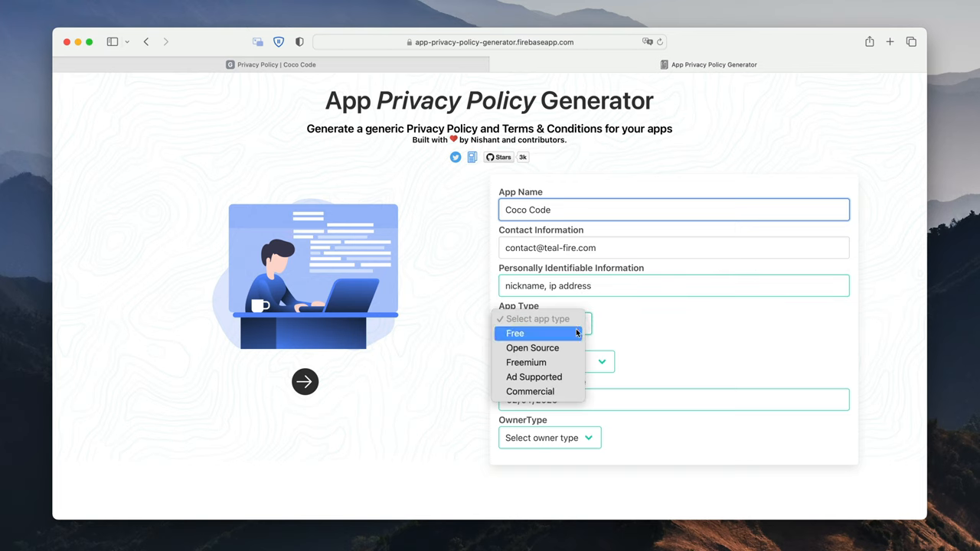
pyautogui.click(514, 334)
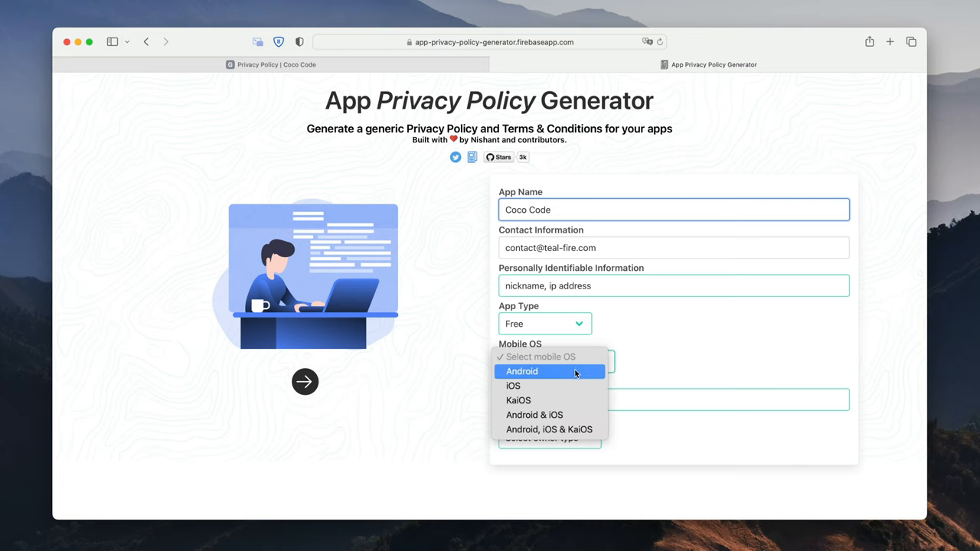
pyautogui.click(522, 372)
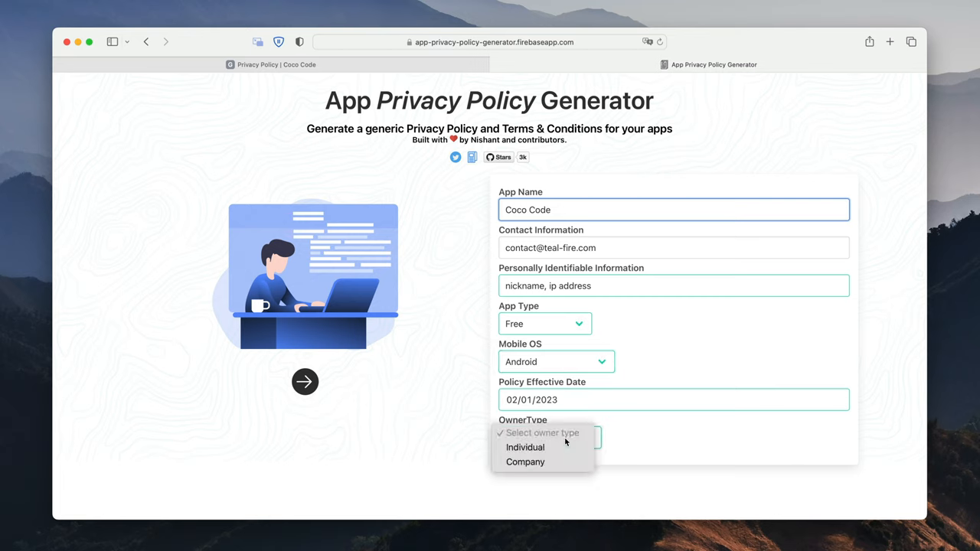
pyautogui.click(525, 447)
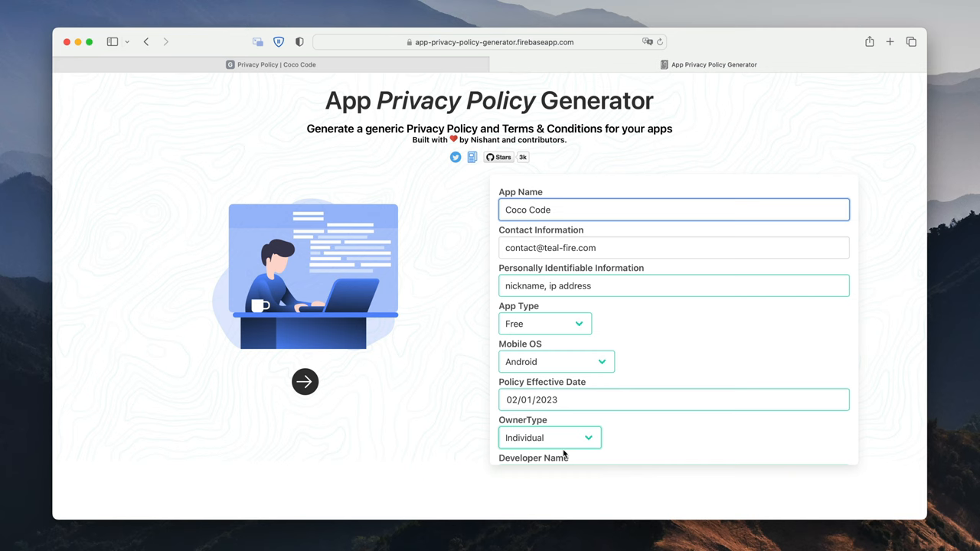
pyautogui.write('Maciej M')
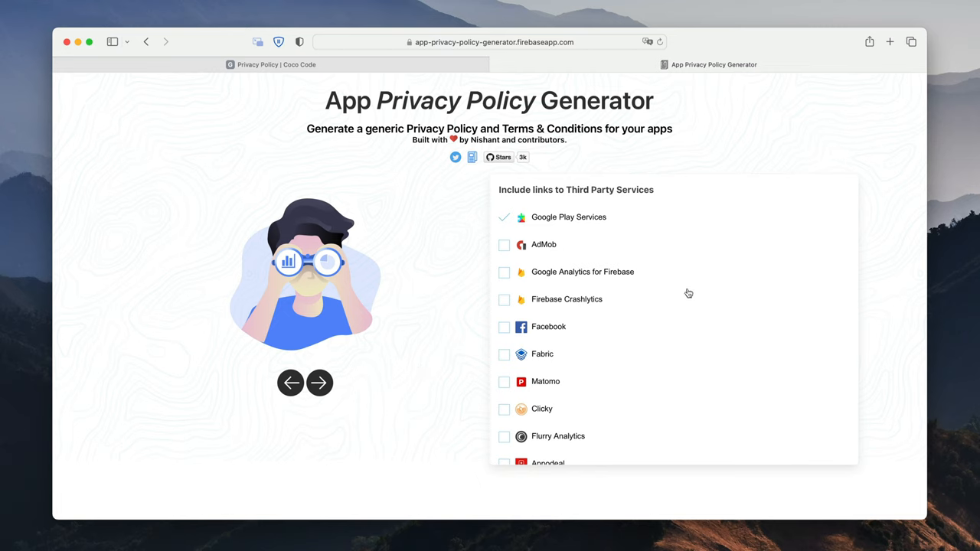
pyautogui.moveTo(714, 315)
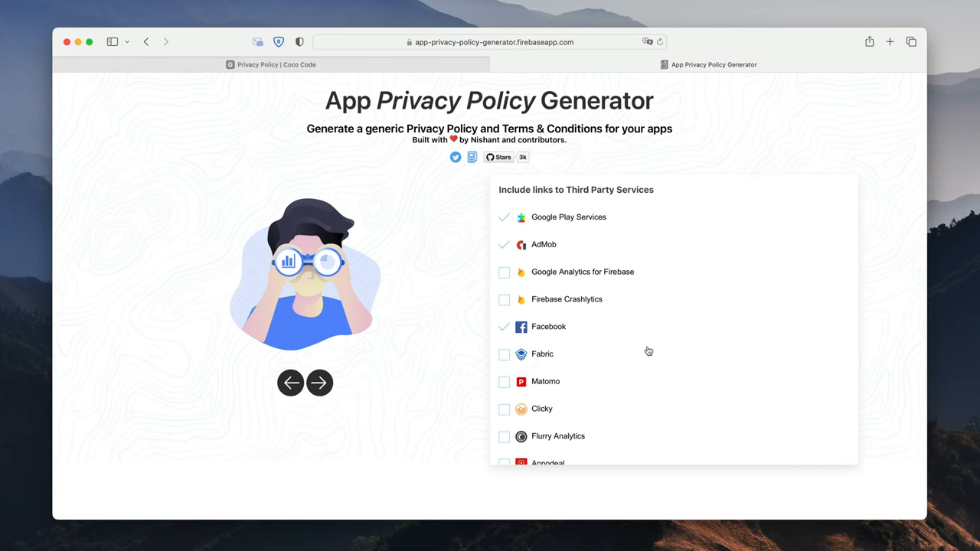
# Step: Continue past the third-party services list to the document generation step
pyautogui.click(318, 383)
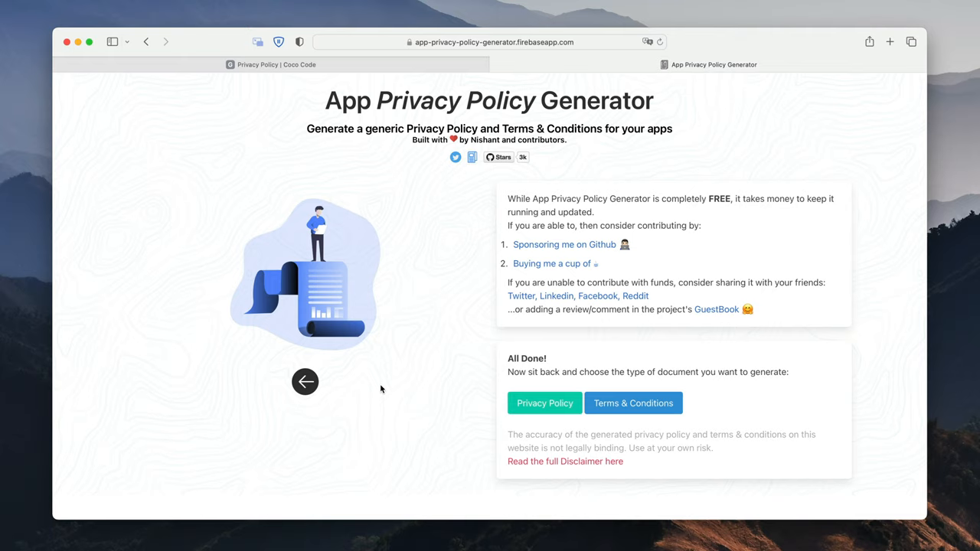
# Step: Generate the Privacy Policy document from the All Done panel
pyautogui.click(545, 402)
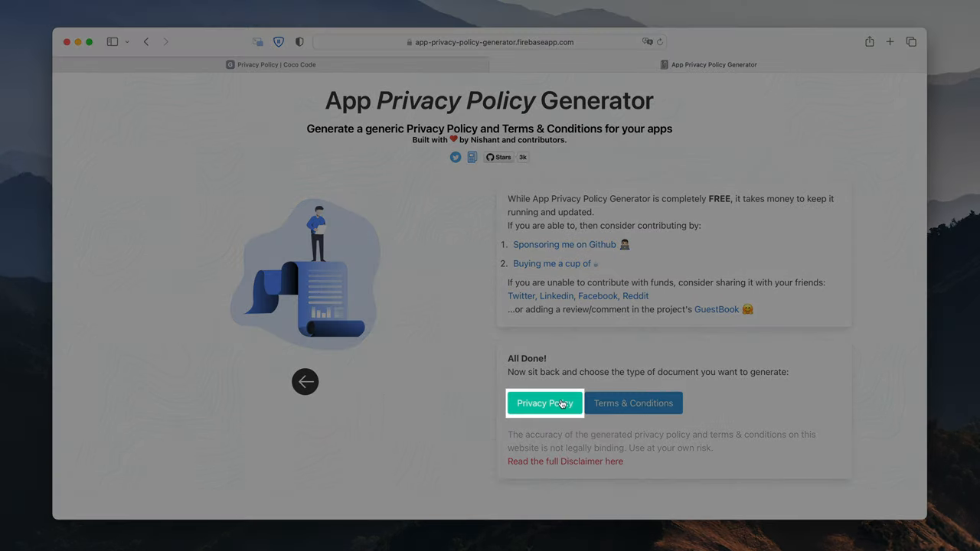
pyautogui.click(545, 404)
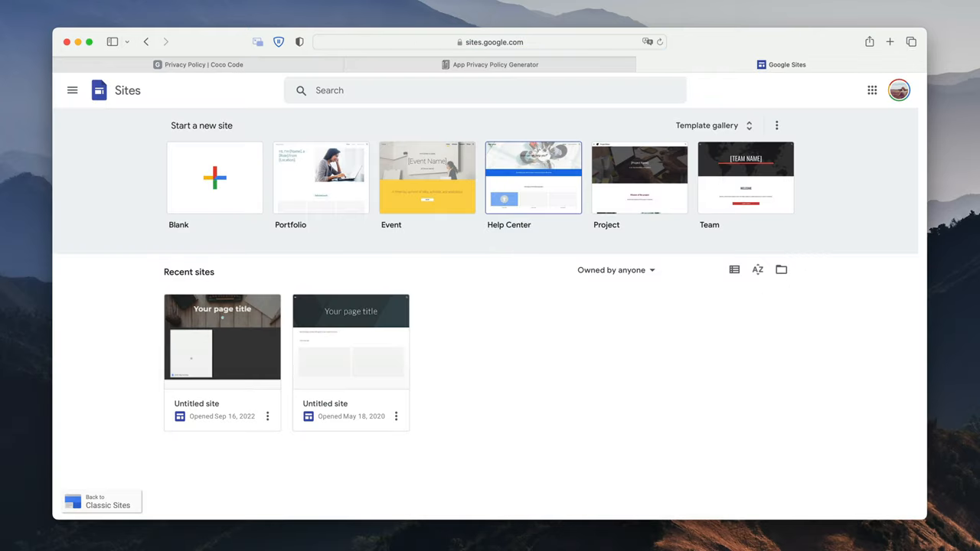
pyautogui.moveTo(223, 199)
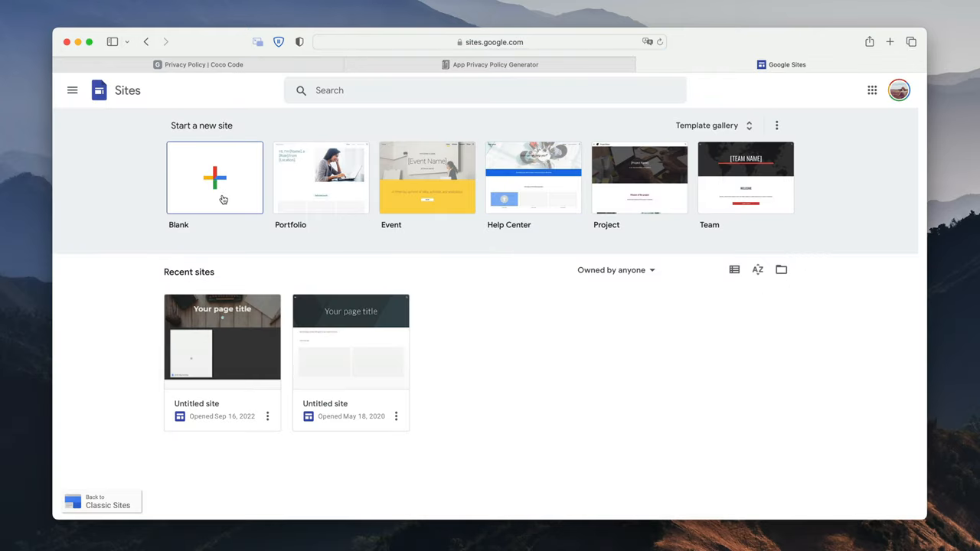
# Step: Start a blank site with page title Privacy policy and site name Coco Code
pyautogui.click(214, 178)
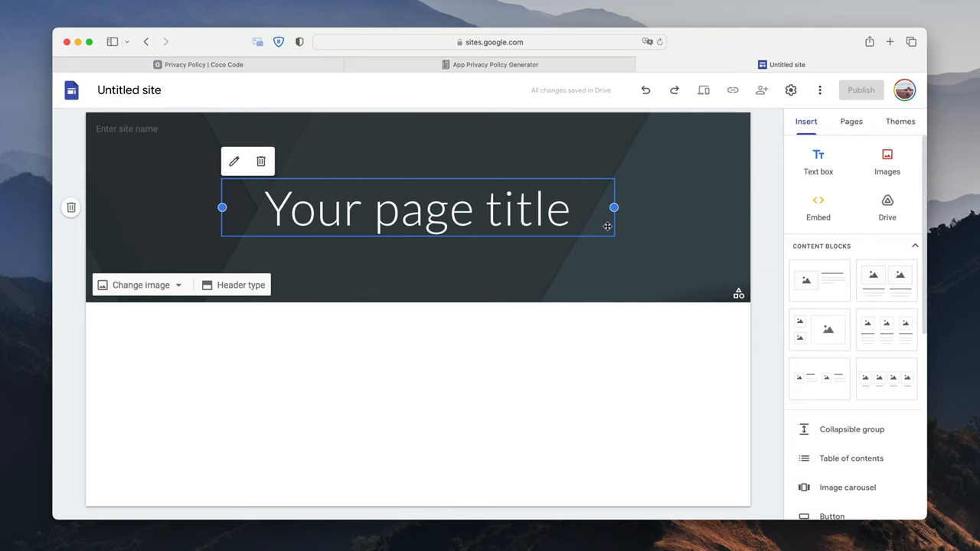
pyautogui.write('Privacy policy')
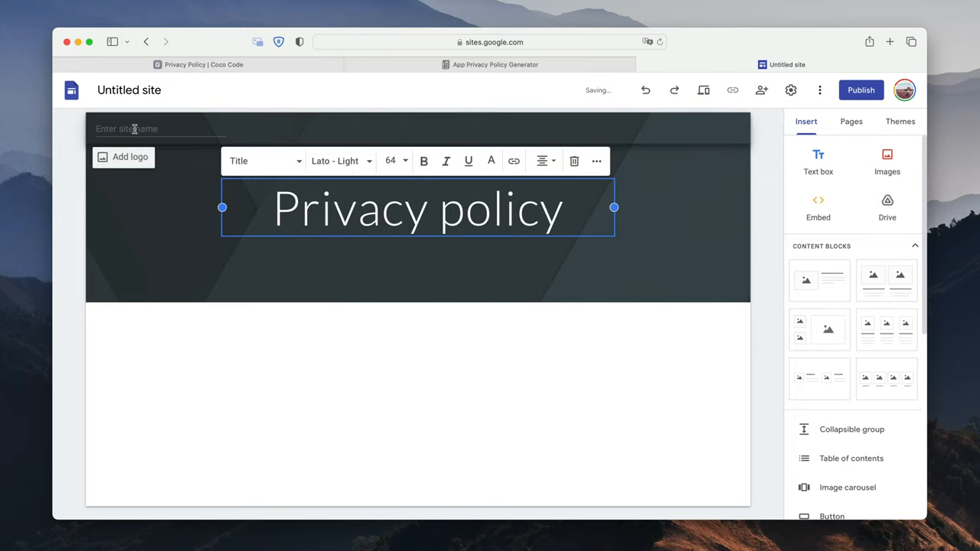
pyautogui.write('Coco Code')
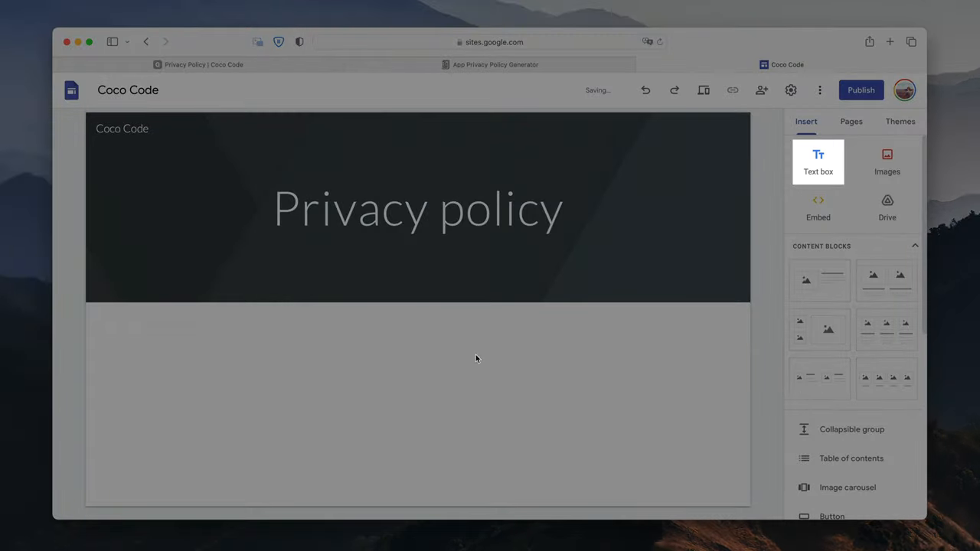
# Step: Add a text box holding the generated policy text and start publishing the site
pyautogui.click(818, 161)
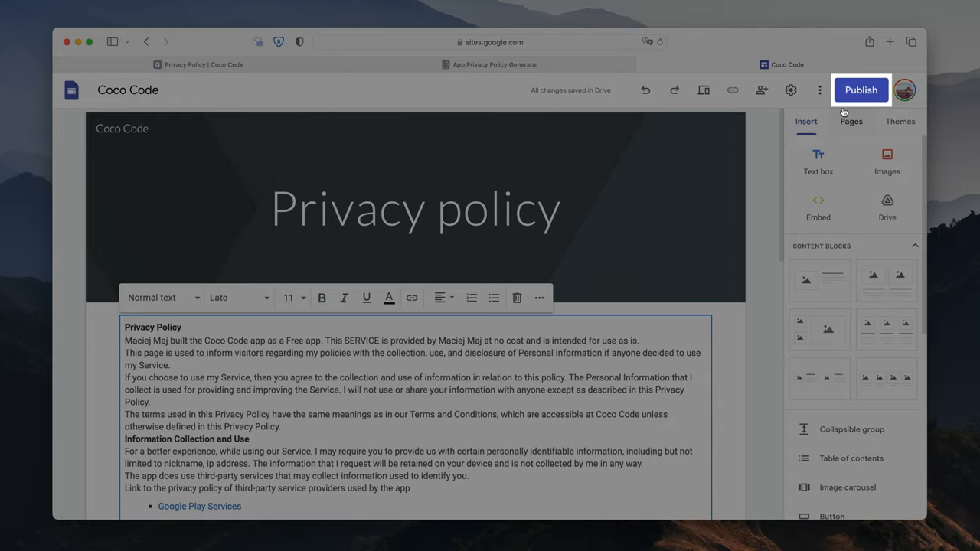
pyautogui.click(860, 89)
pyautogui.write('coco-code-privacy-policy')
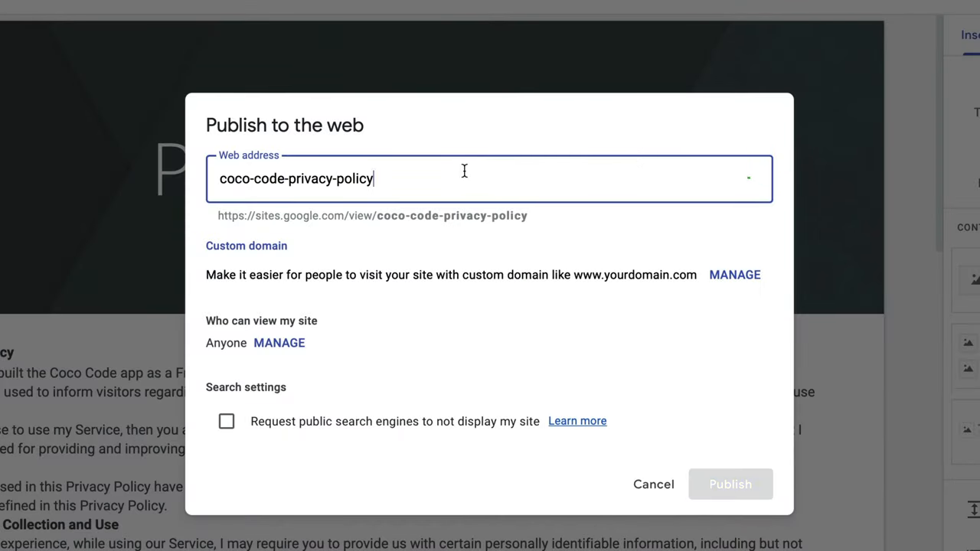
# Step: Publish the site at coco-code-privacy-policy and view the live version
pyautogui.click(728, 484)
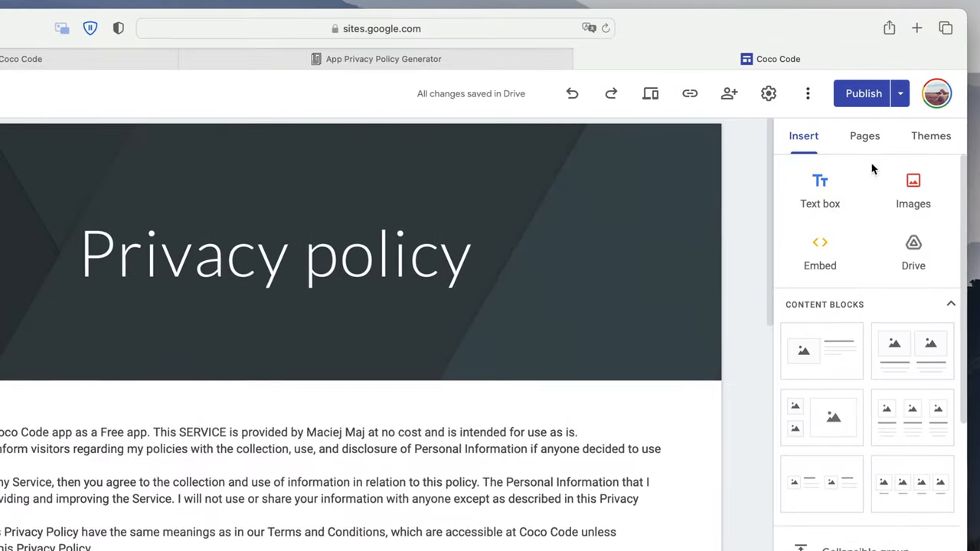
pyautogui.click(900, 94)
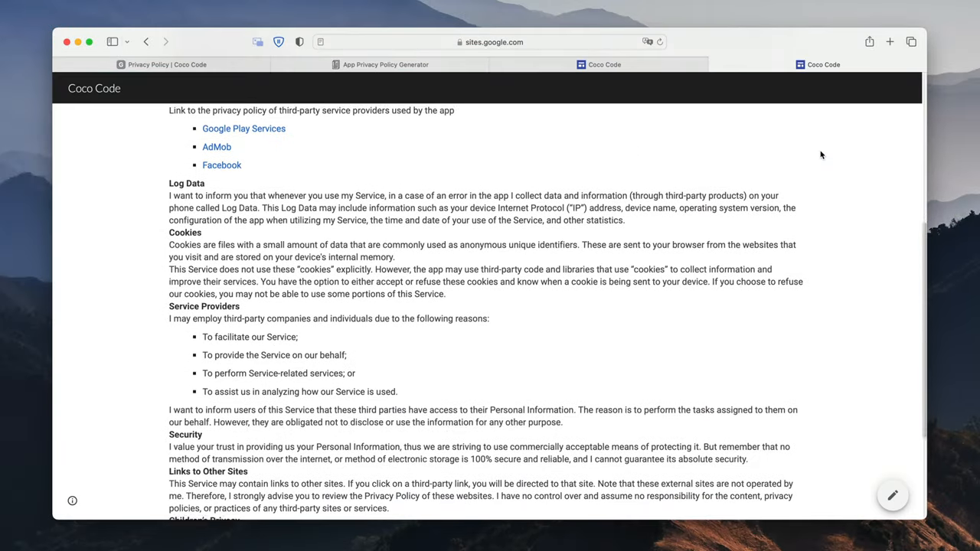
# Step: Scroll through the published Privacy policy page to review the full text
pyautogui.scroll(3)
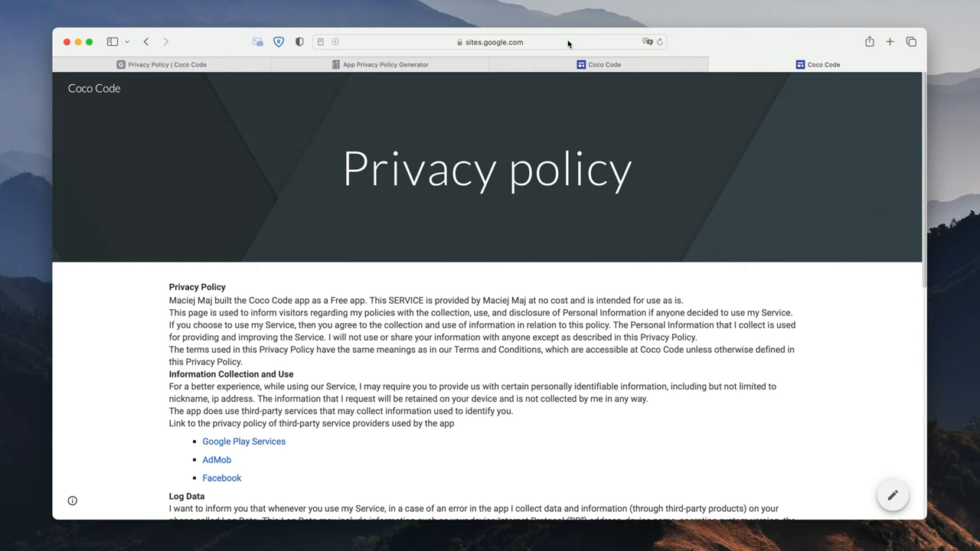